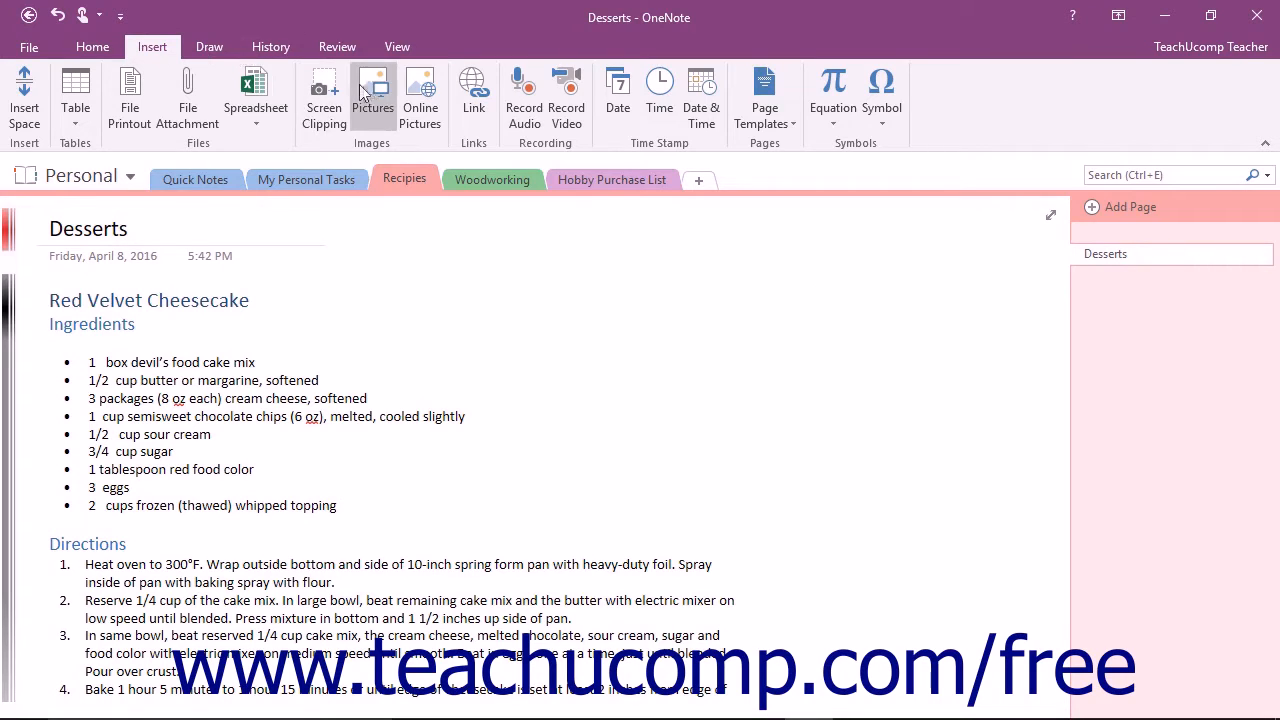
# Insert the Cake picture from the Pictures folder onto the Desserts page via Insert > Pictures.
pyautogui.click(372, 96)
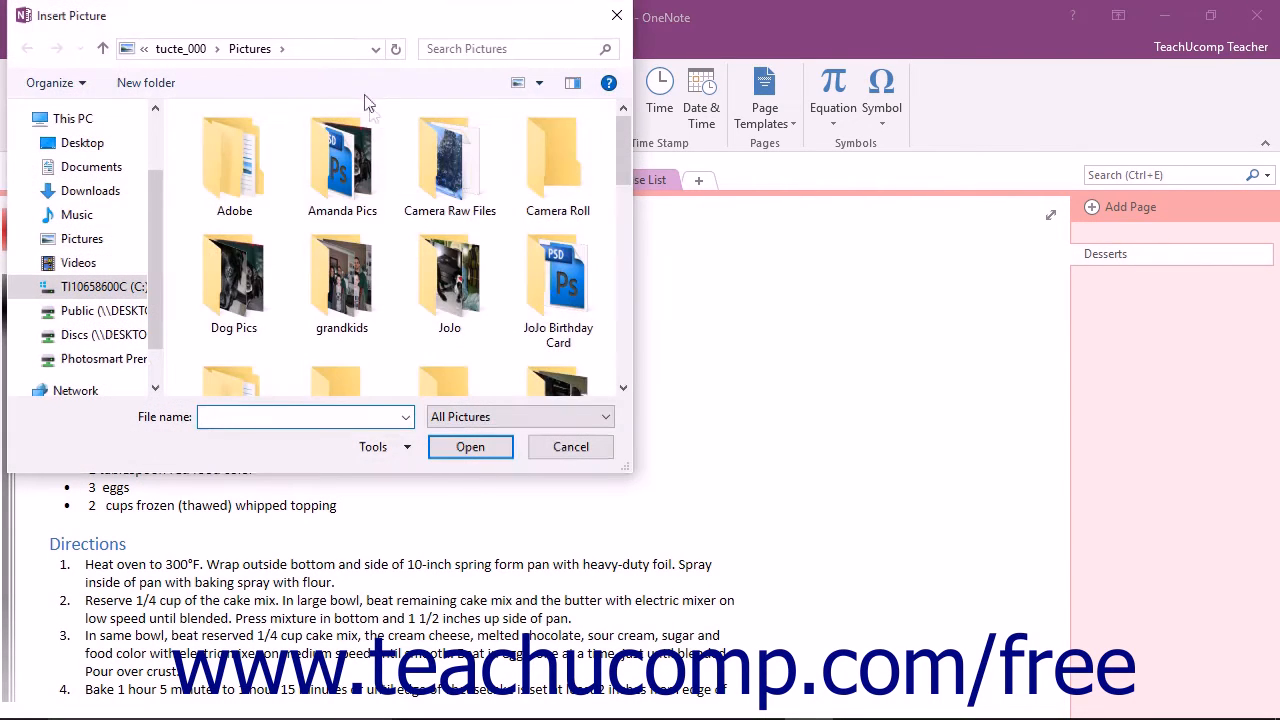
pyautogui.scroll(-3)
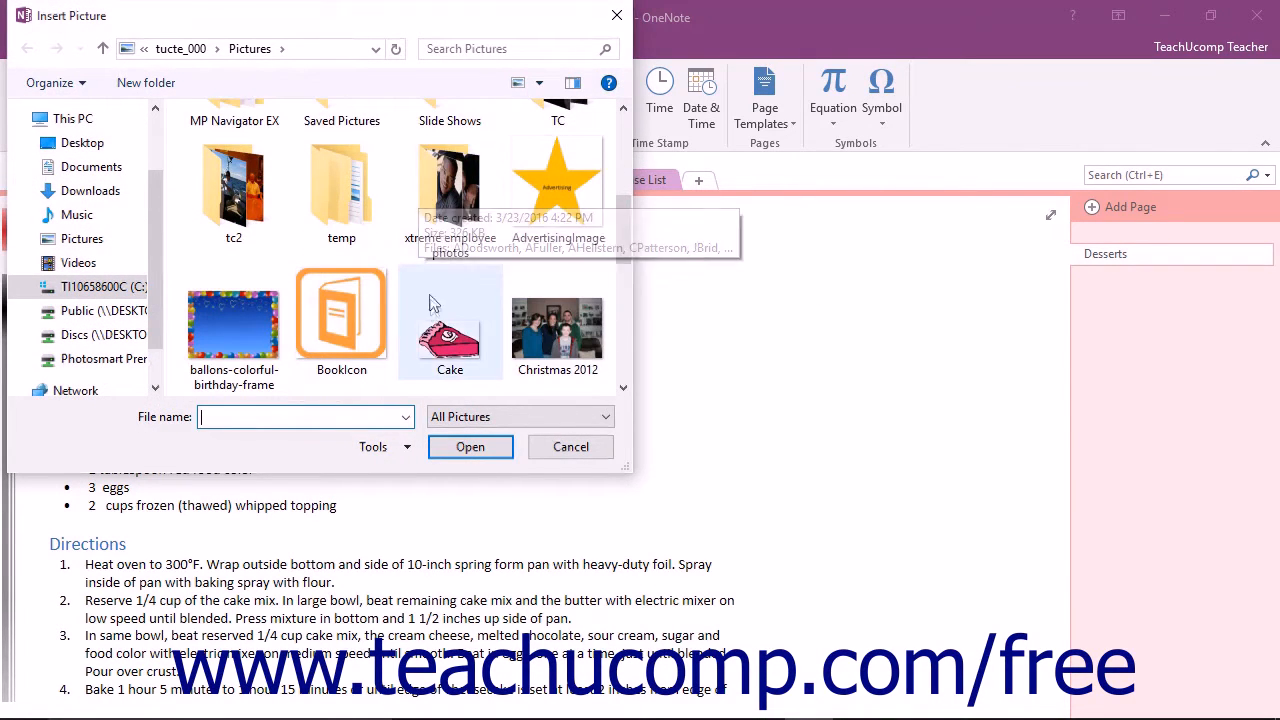
pyautogui.moveTo(434, 320)
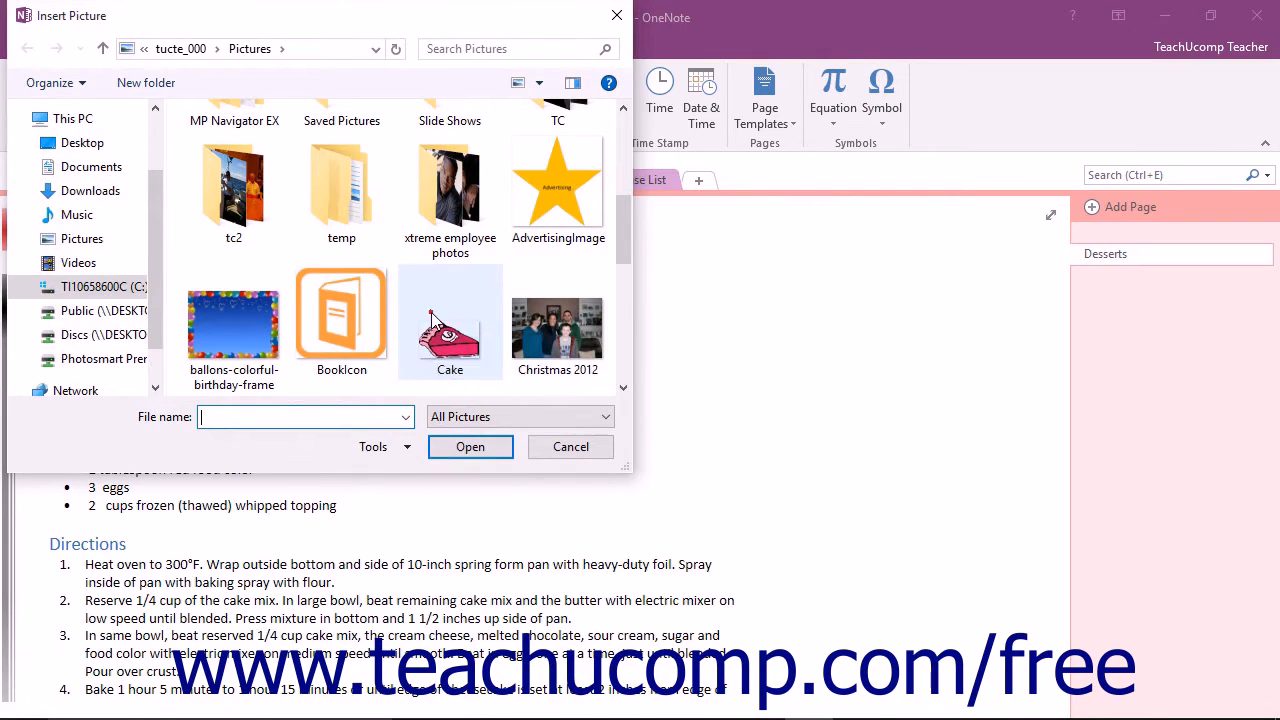
pyautogui.click(448, 320)
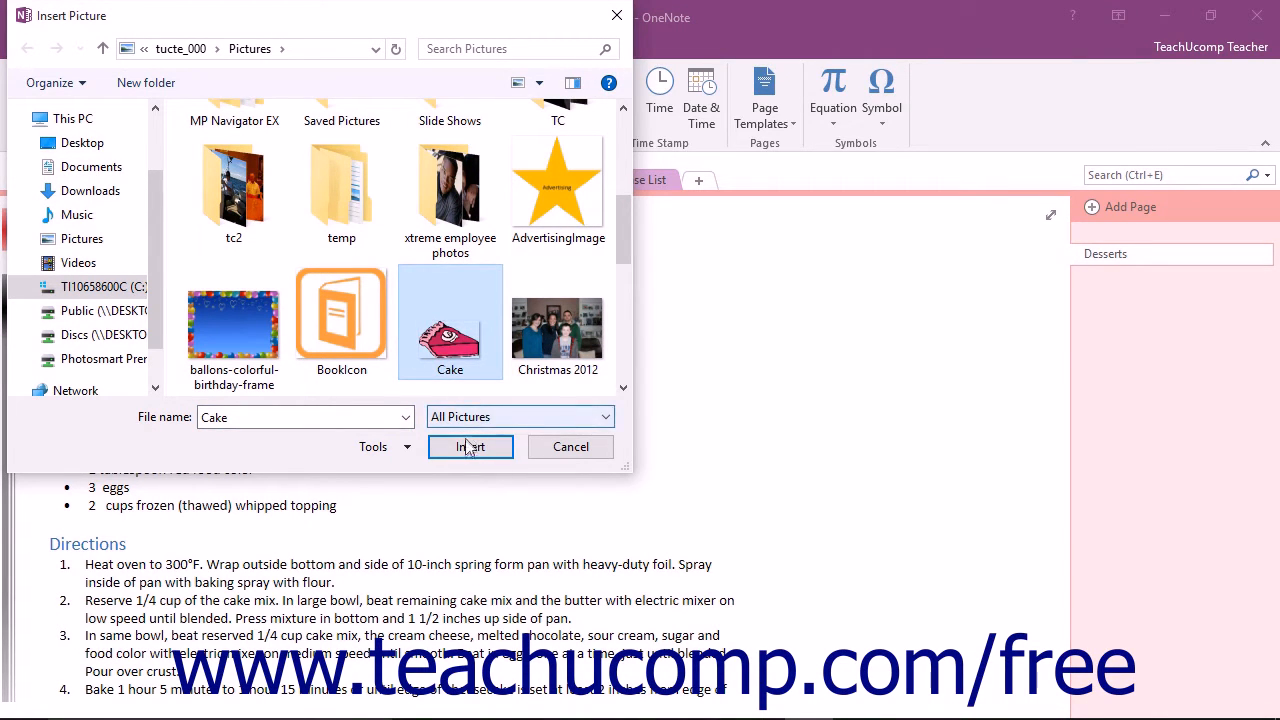
pyautogui.click(470, 446)
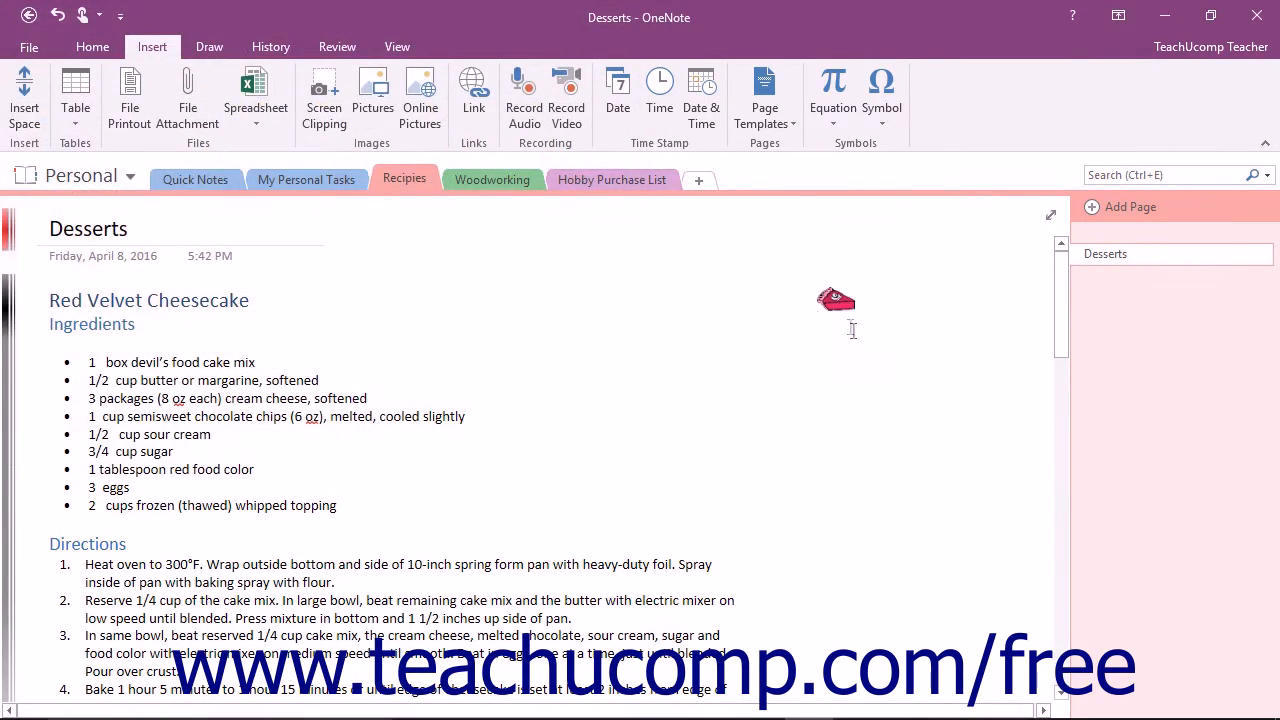
# Drag the inserted cake picture over the cheesecake Ingredients list near the top of the page.
pyautogui.click(836, 298)
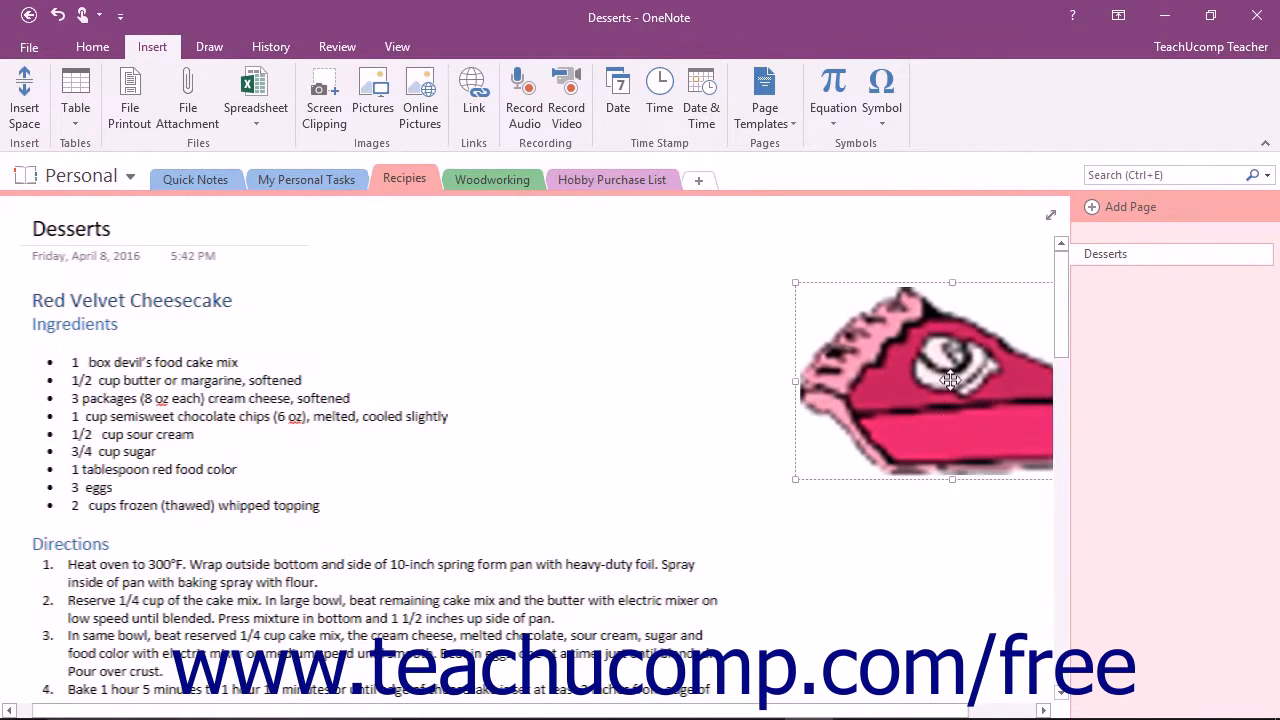
pyautogui.moveTo(950, 380); pyautogui.dragTo(230, 430)
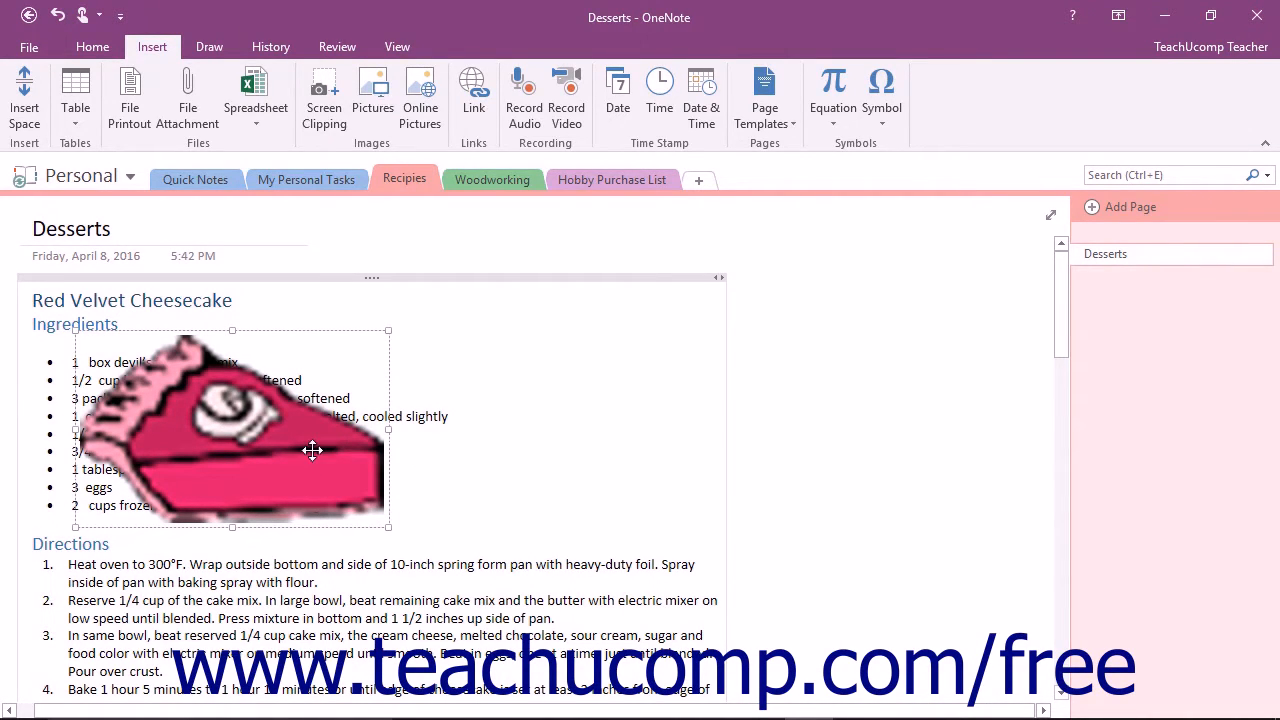
# Bring up the cake picture's context menu to set it as the page background.
pyautogui.rightClick(312, 452)
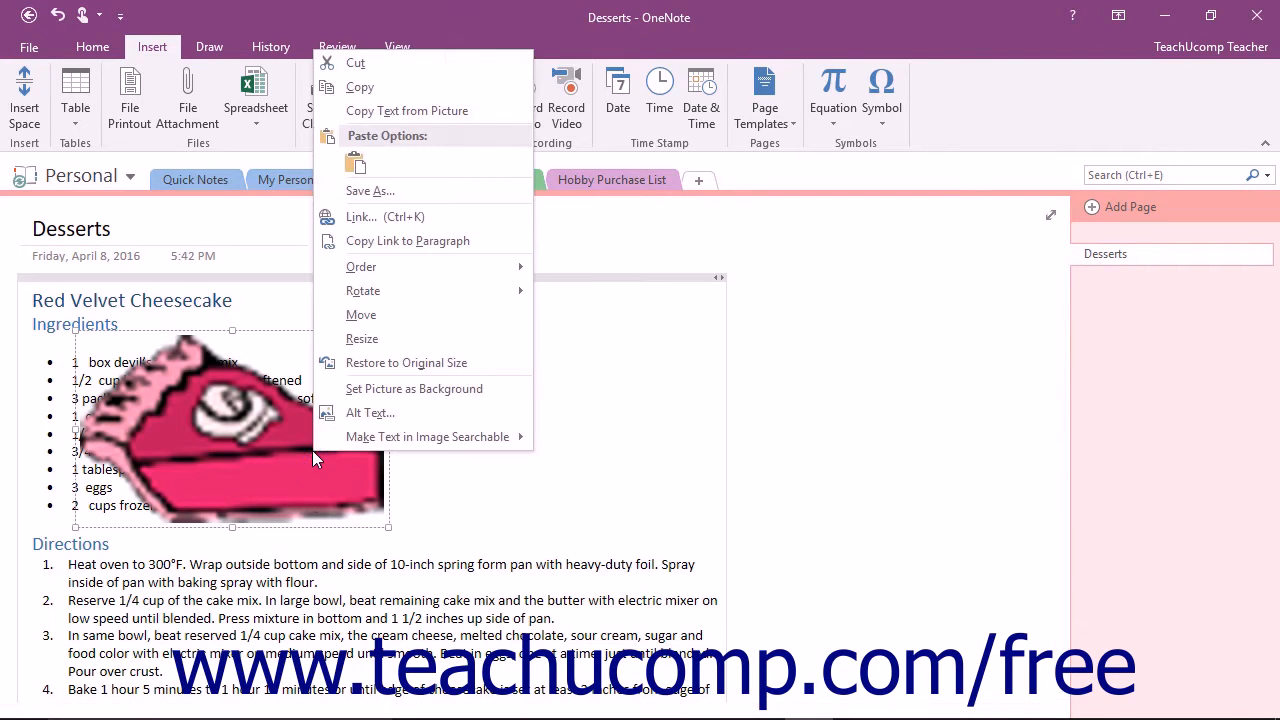
pyautogui.moveTo(380, 388)
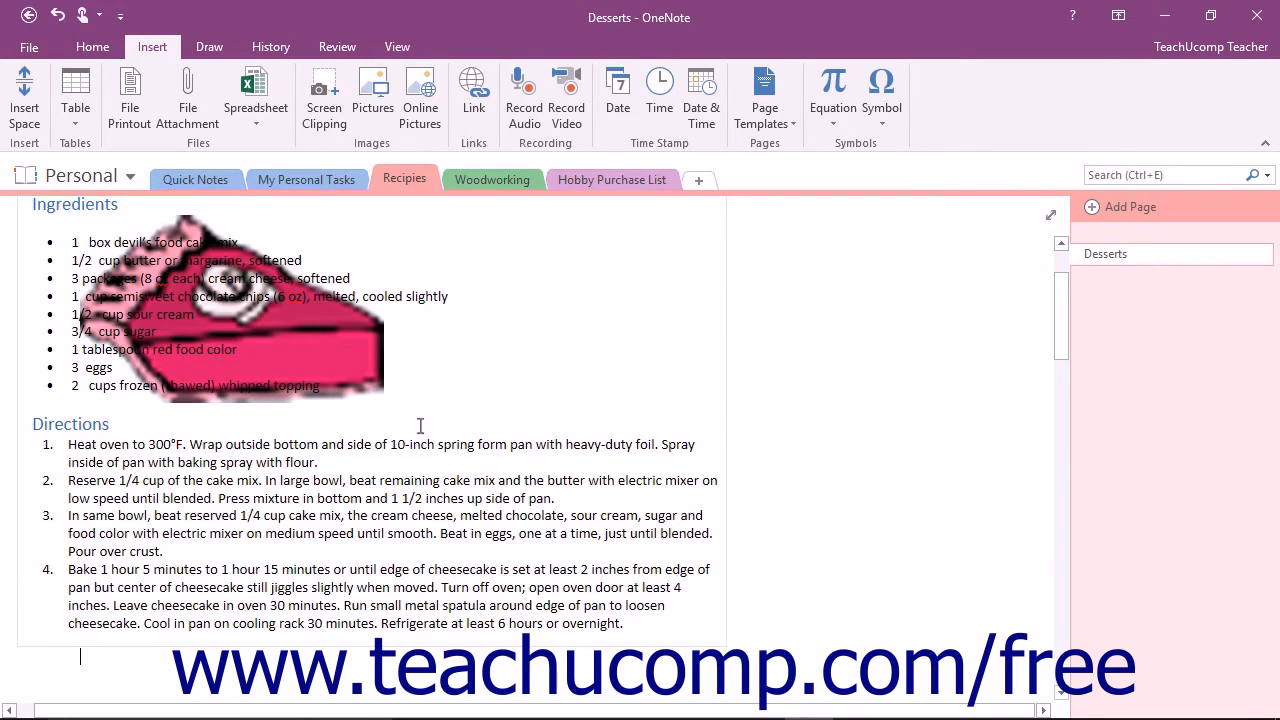
pyautogui.moveTo(370, 368)
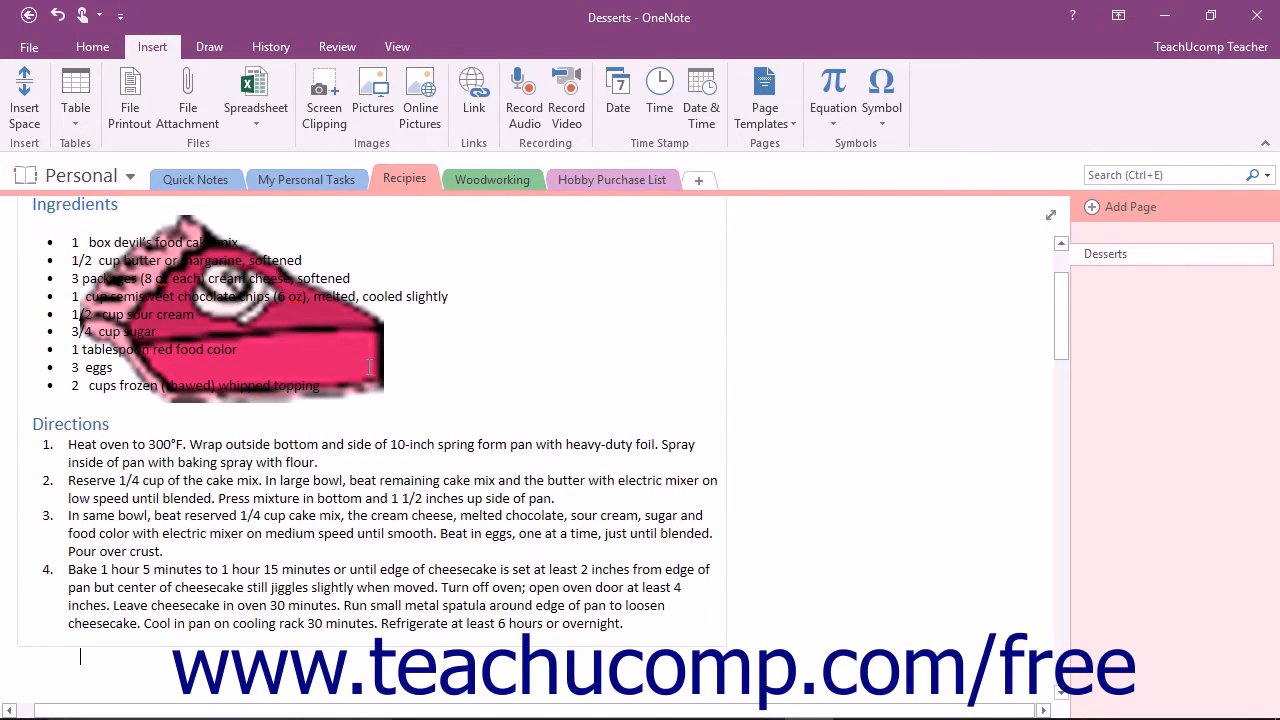
# Uncheck Set Picture as Background so the cake picture returns in front of the ingredients text.
pyautogui.rightClick(364, 364)
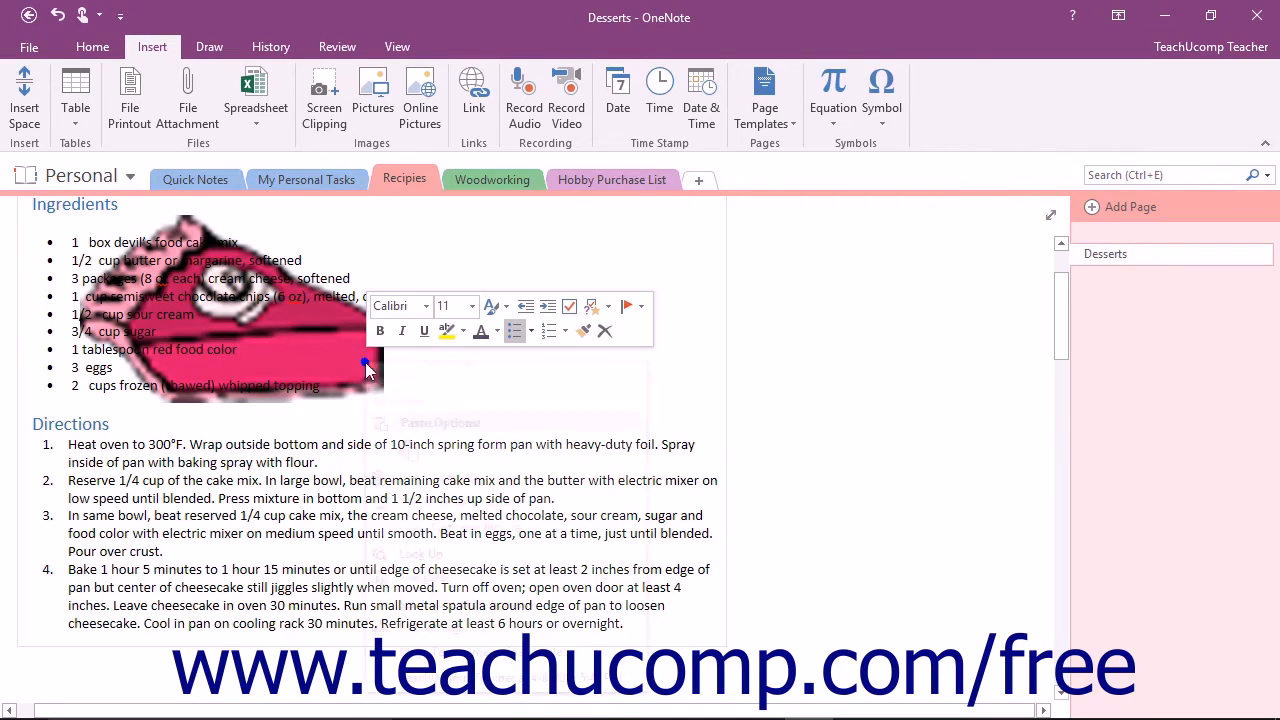
pyautogui.rightClick(364, 364)
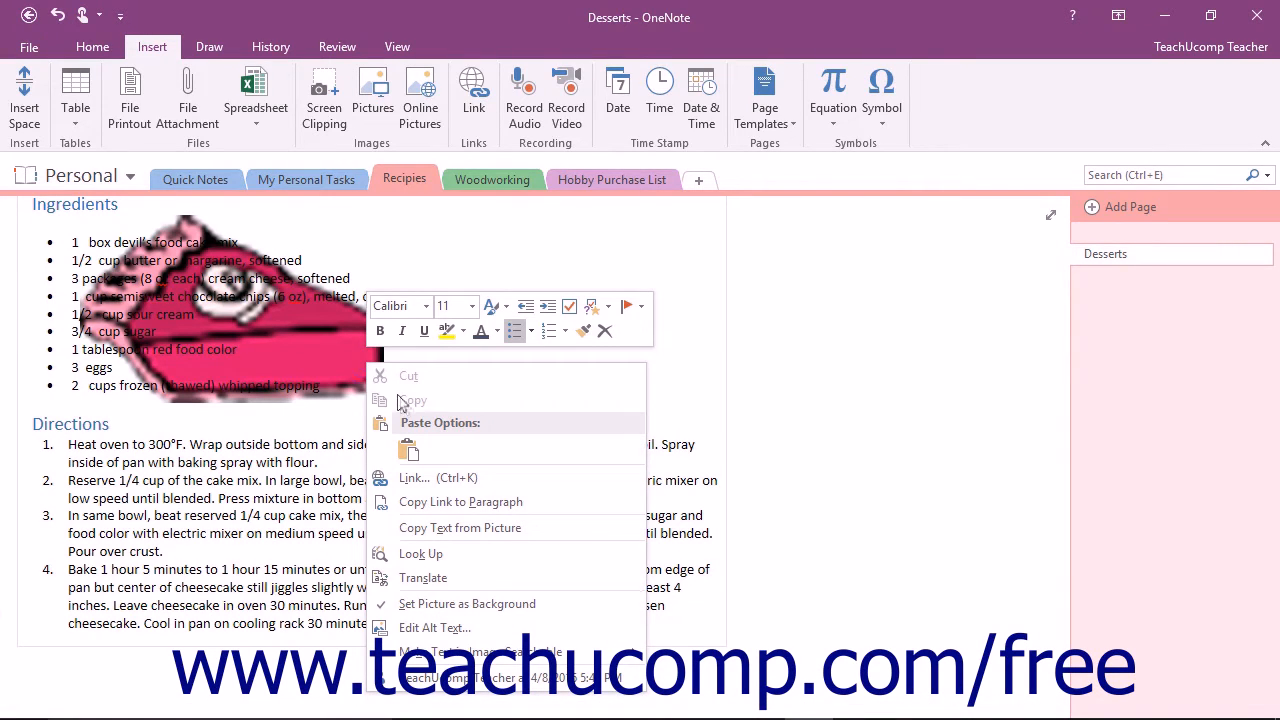
pyautogui.moveTo(468, 604)
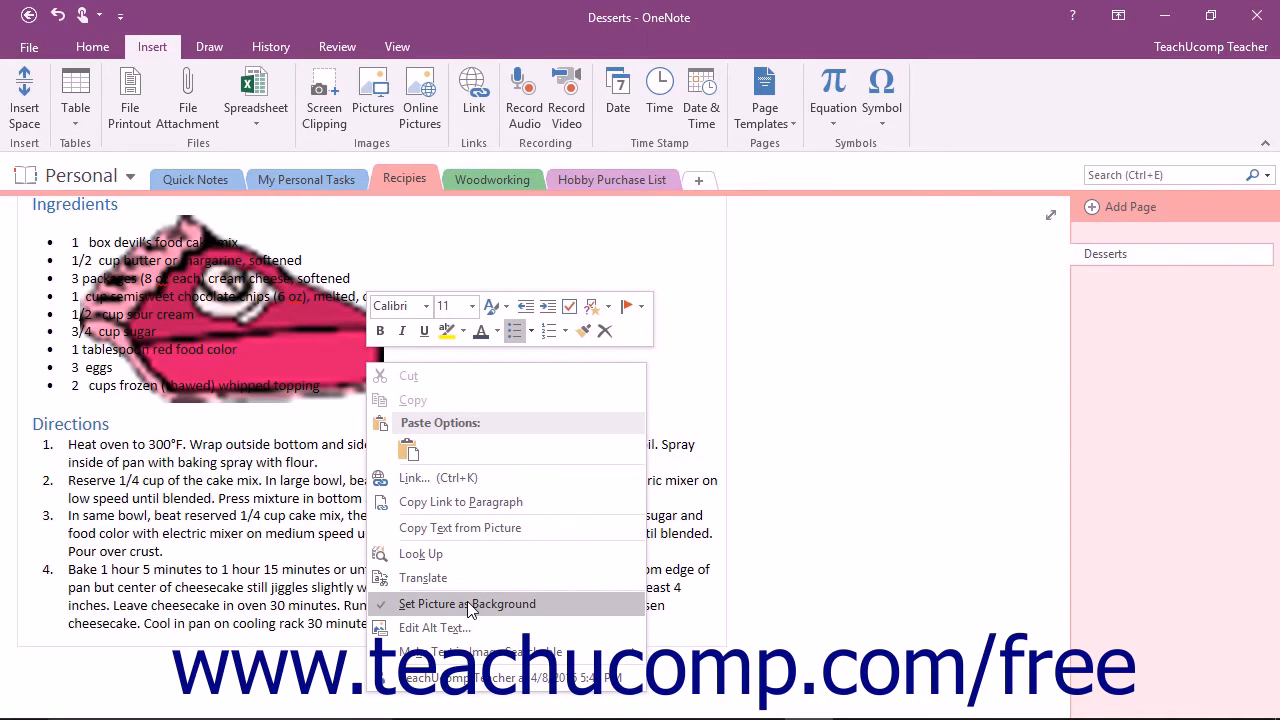
pyautogui.click(468, 604)
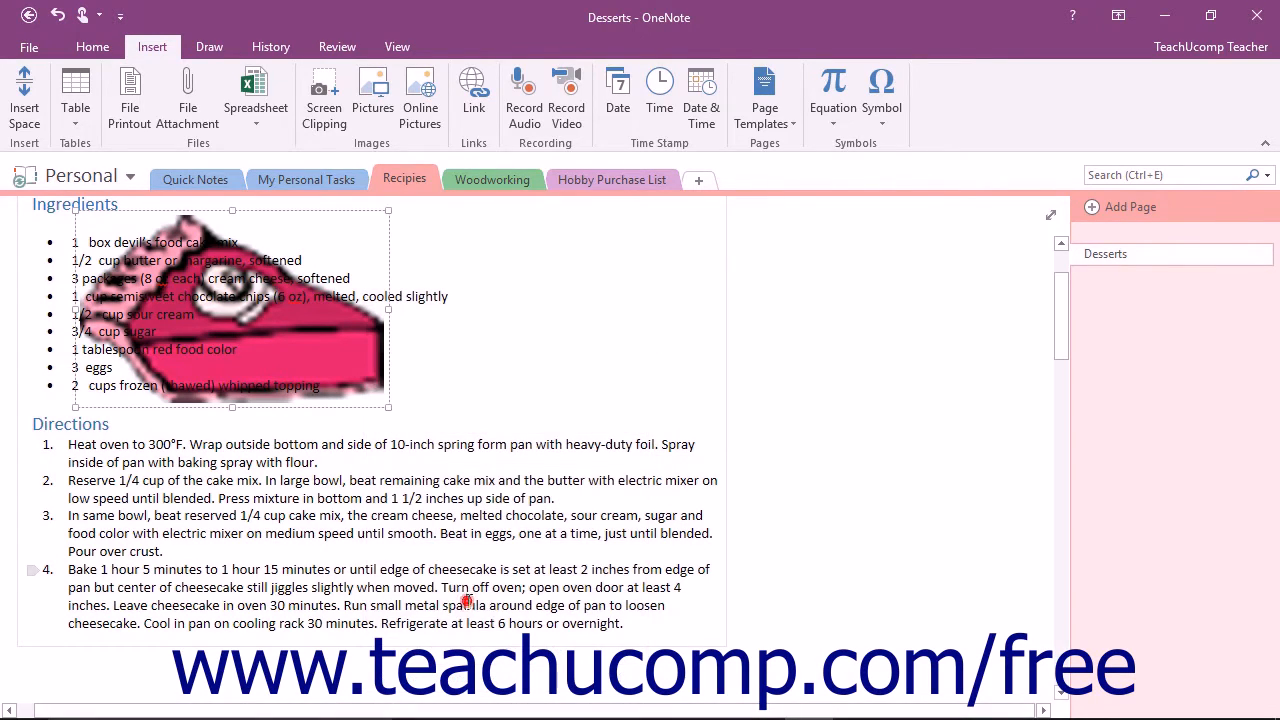
pyautogui.moveTo(340, 370)
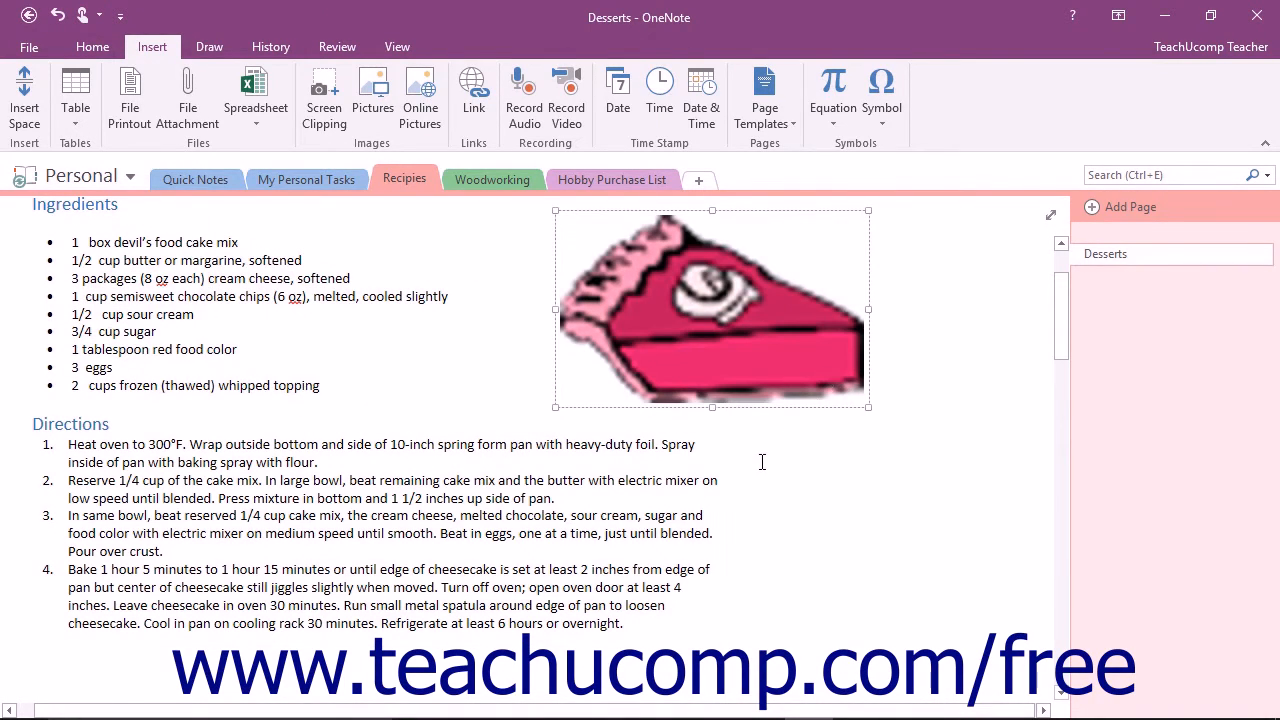
# Scroll back up the Desserts page to the cheesecake recipe after removing the cake picture.
pyautogui.scroll(3)
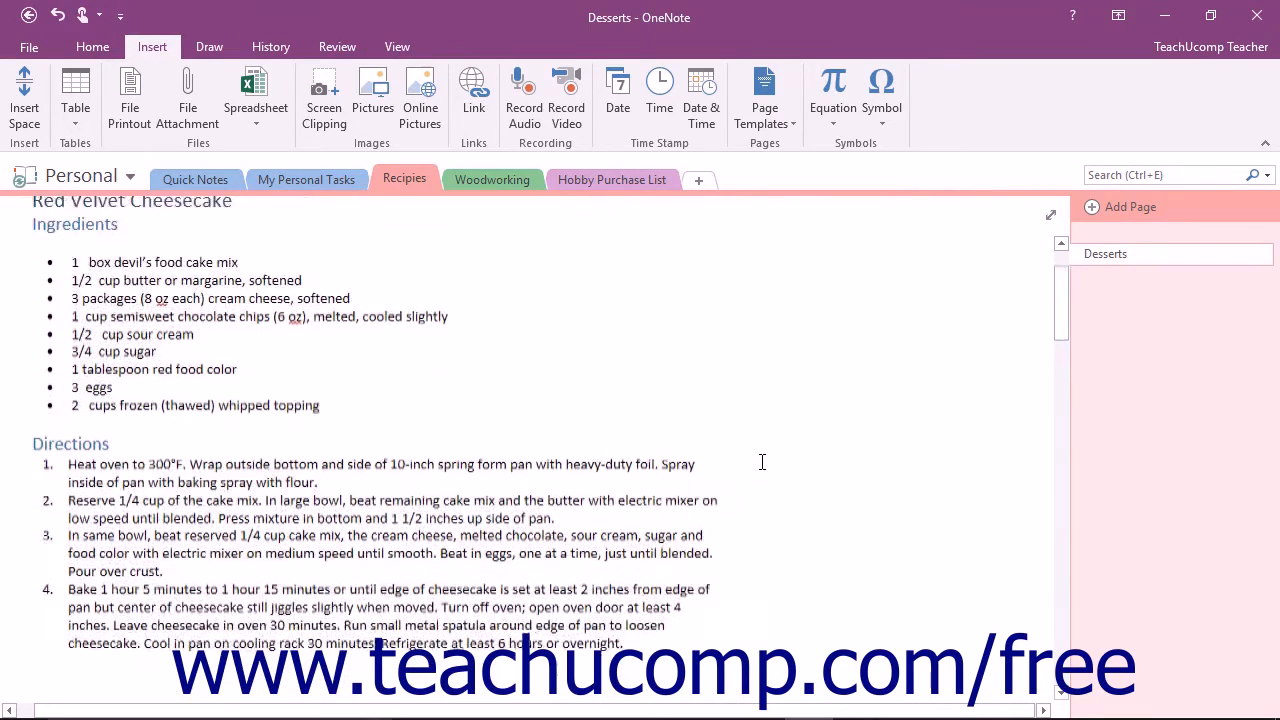